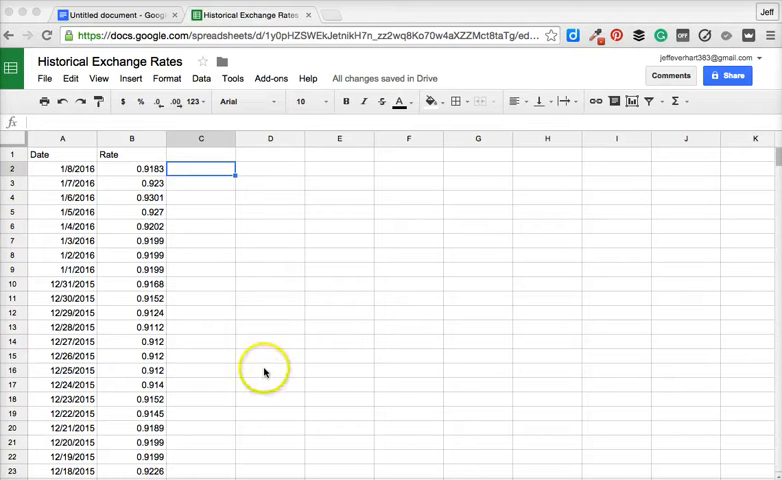
mouse_move(258, 364)
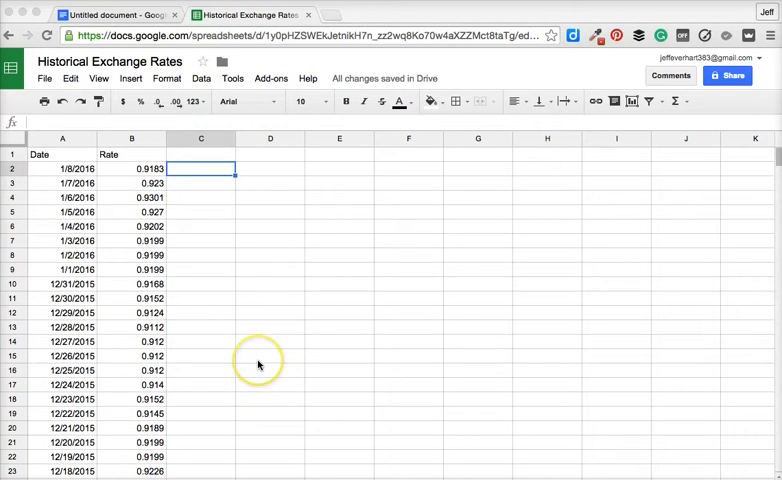
mouse_move(258, 364)
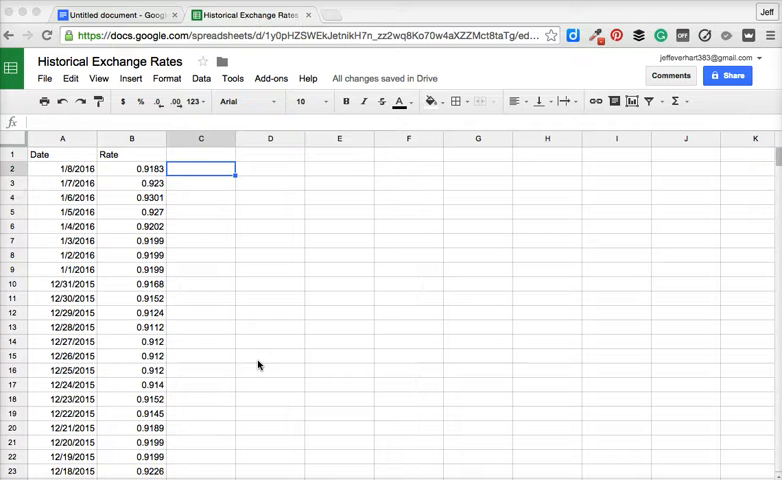
mouse_move(252, 292)
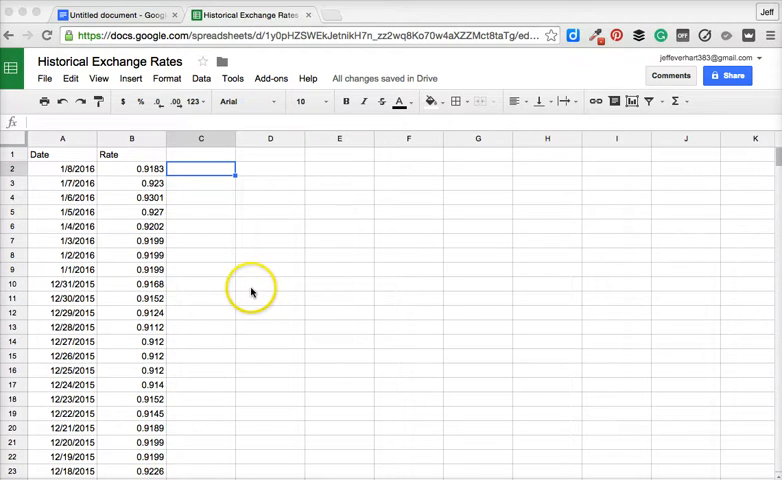
mouse_move(334, 214)
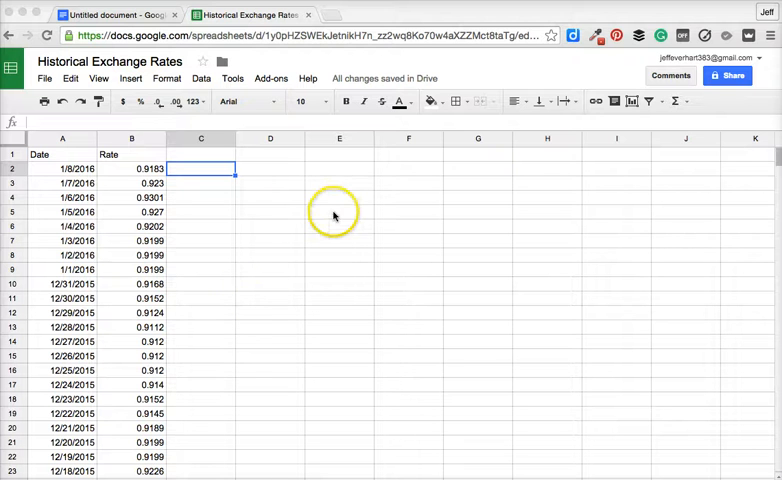
mouse_move(184, 148)
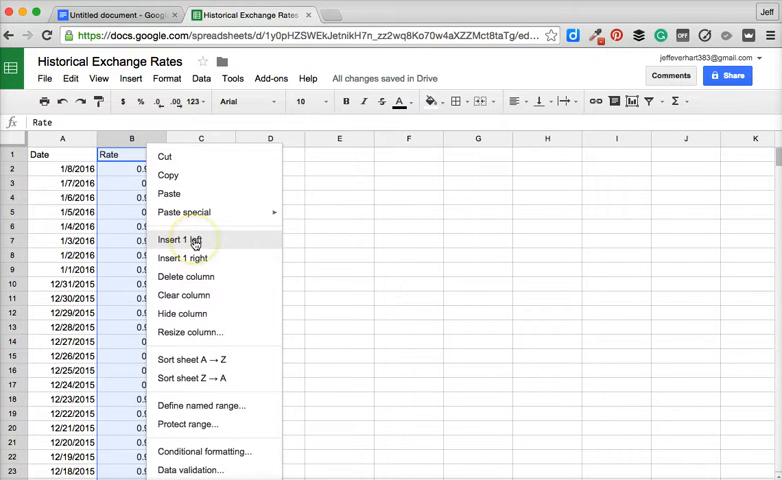
mouse_move(116, 180)
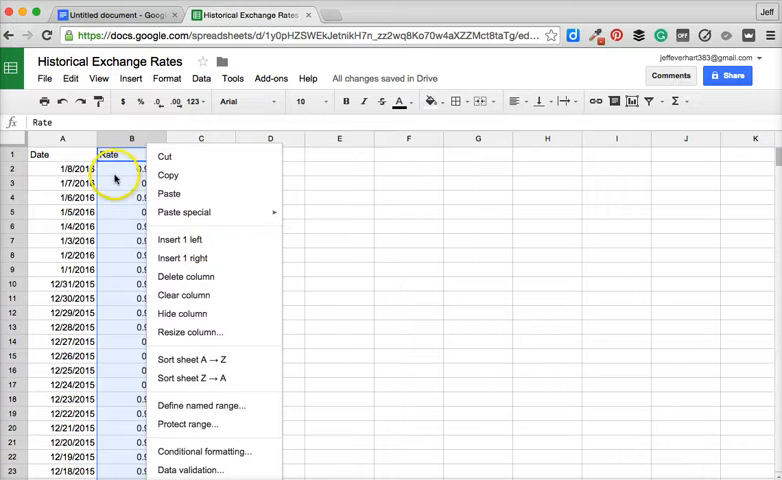
mouse_move(244, 258)
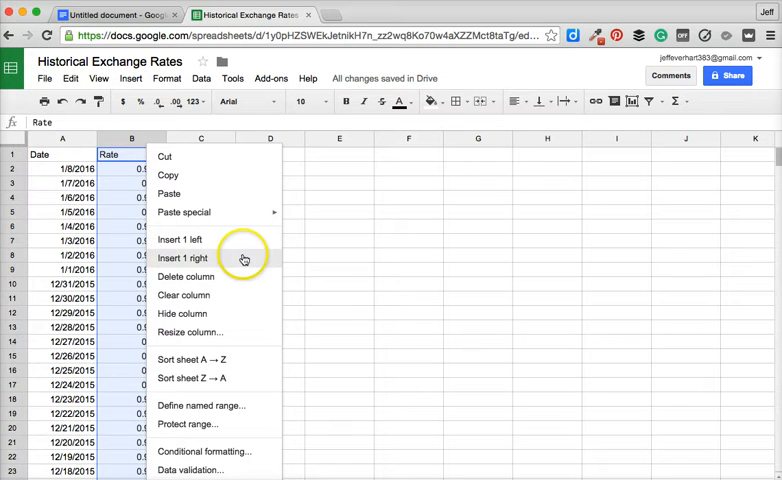
mouse_move(182, 240)
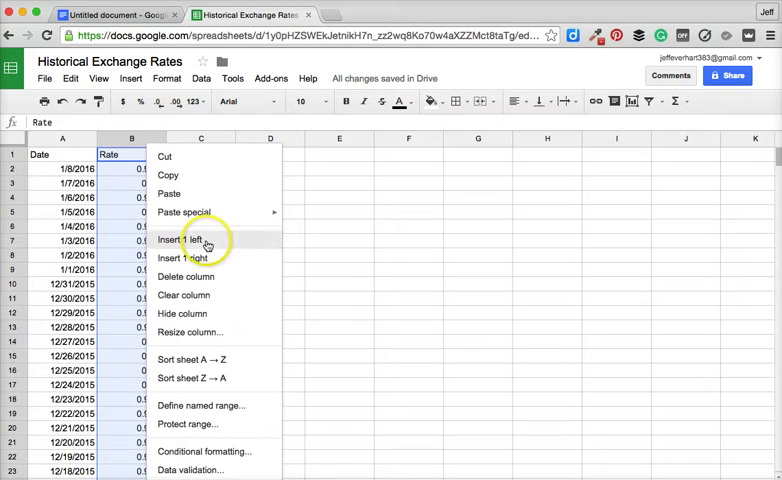
click(176, 240)
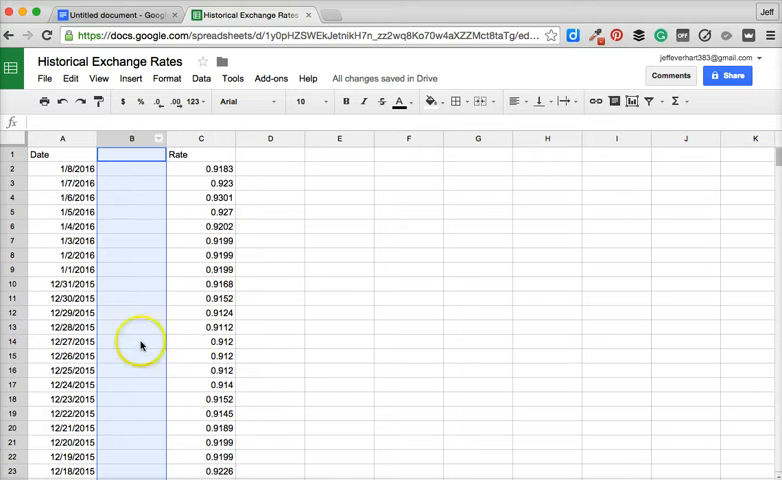
mouse_move(192, 360)
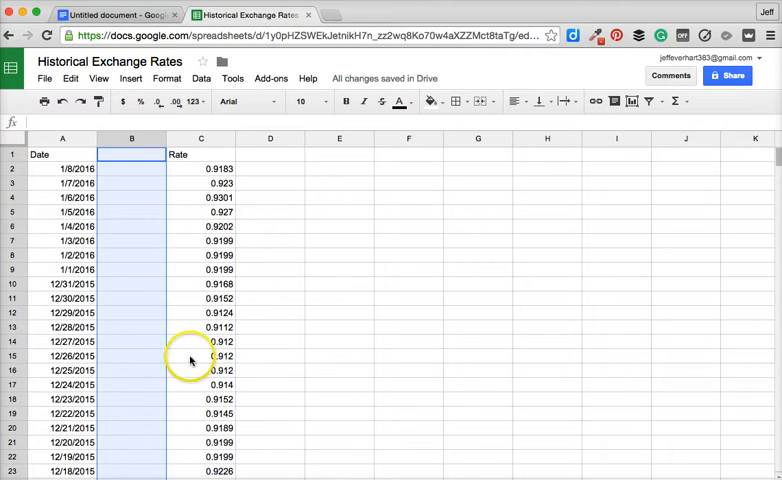
mouse_move(262, 340)
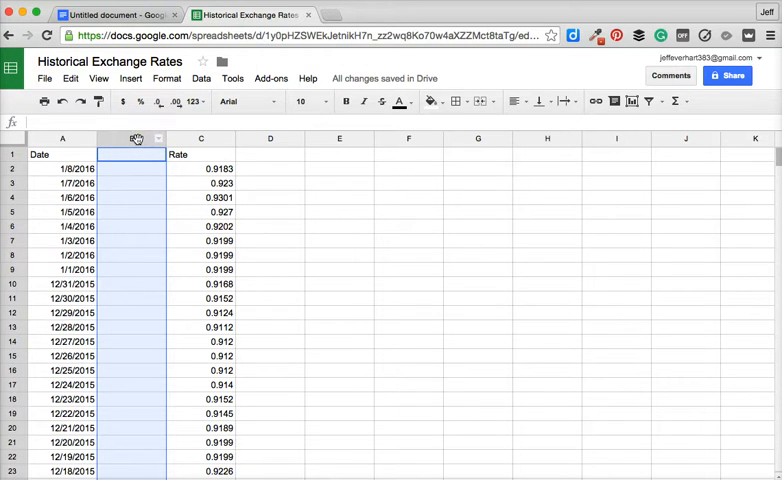
right_click(132, 138)
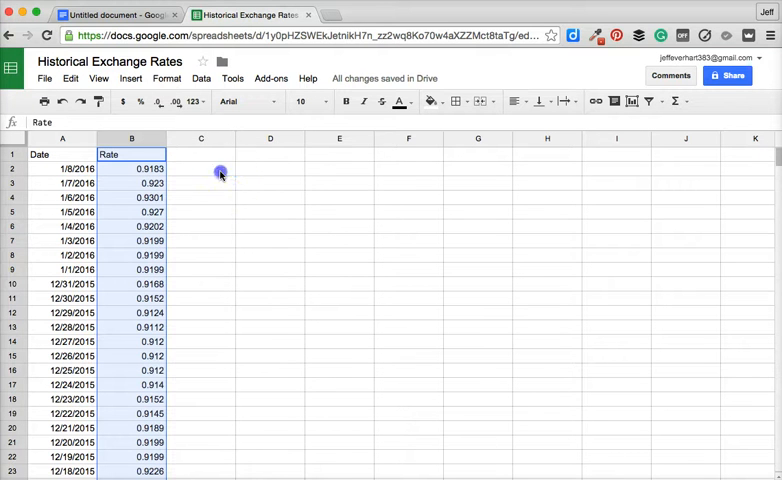
click(200, 168)
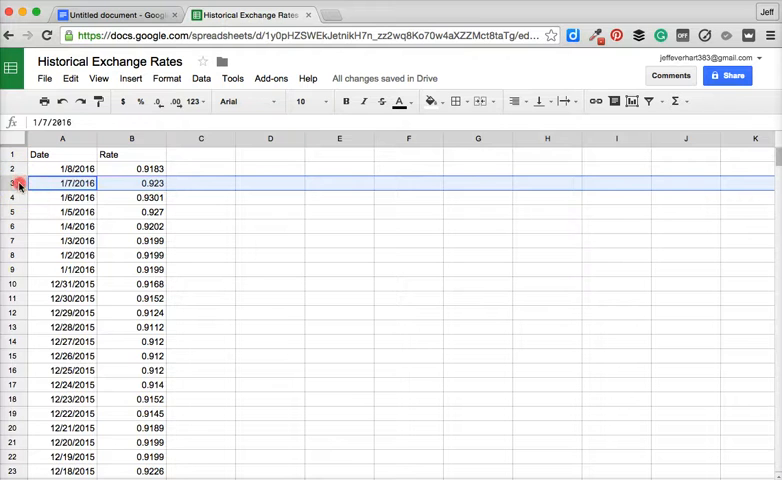
right_click(18, 184)
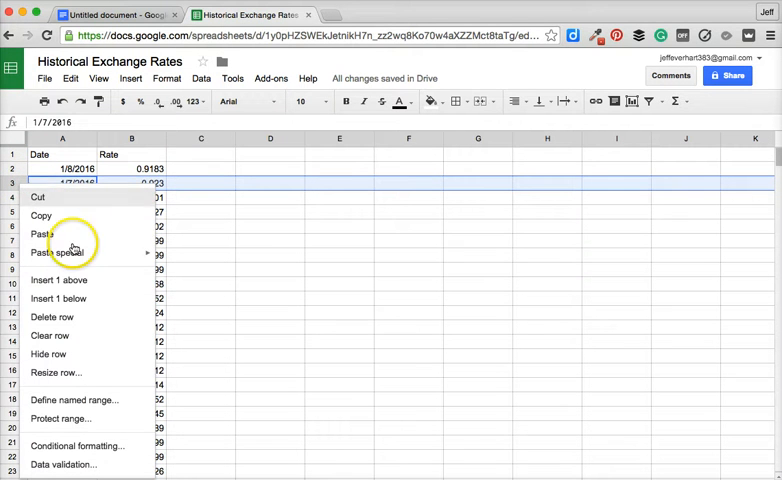
mouse_move(72, 290)
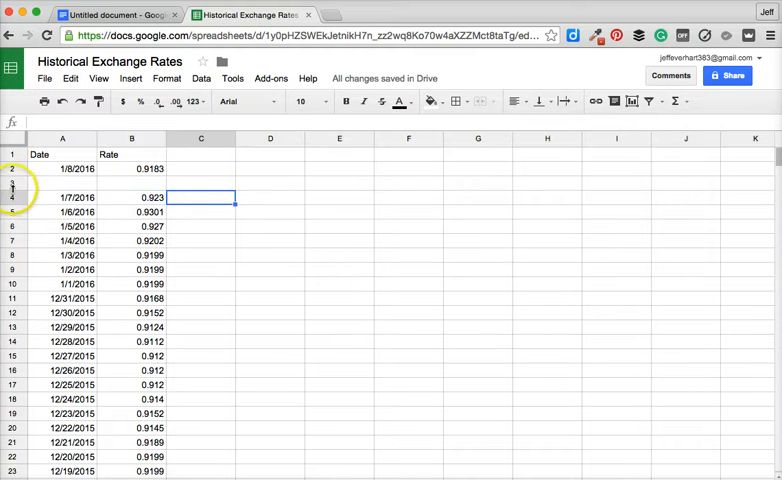
right_click(12, 184)
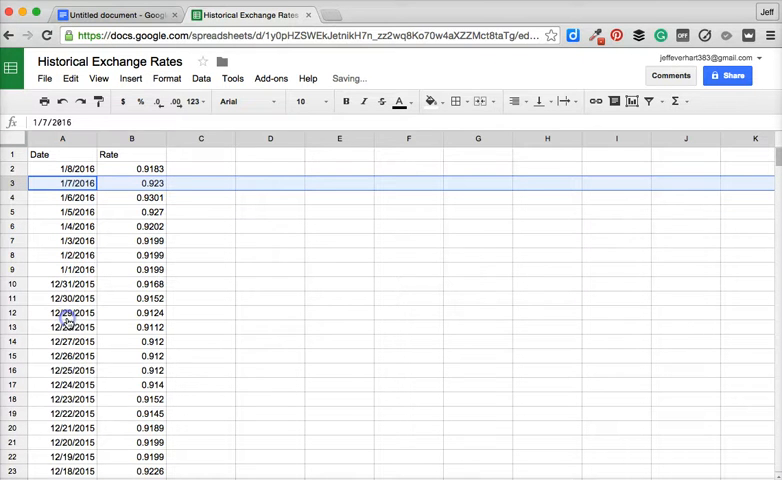
click(200, 184)
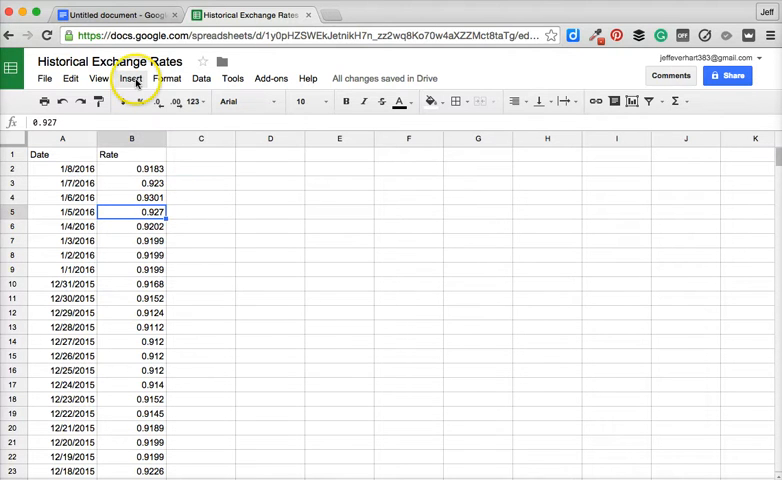
click(200, 256)
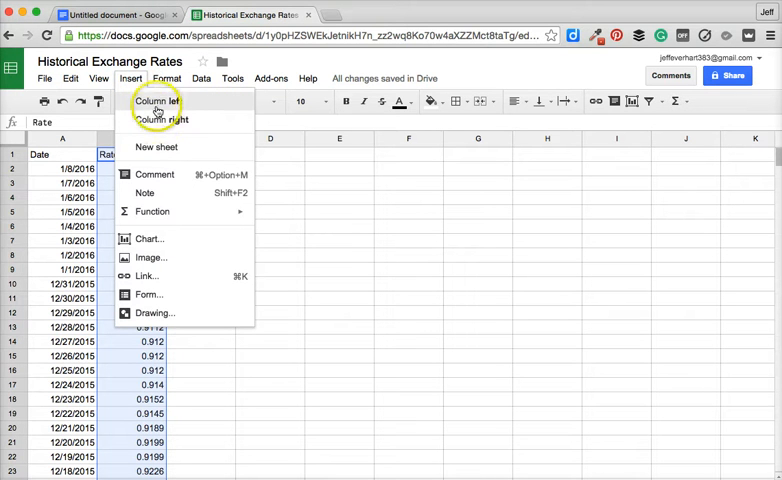
mouse_move(160, 120)
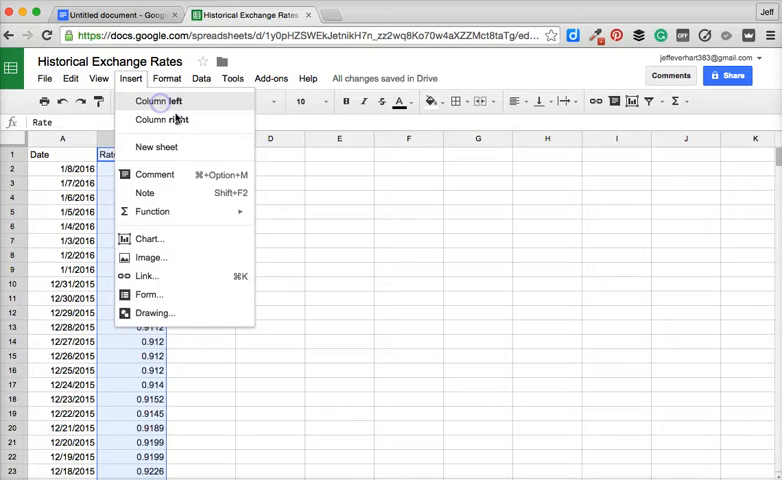
click(158, 100)
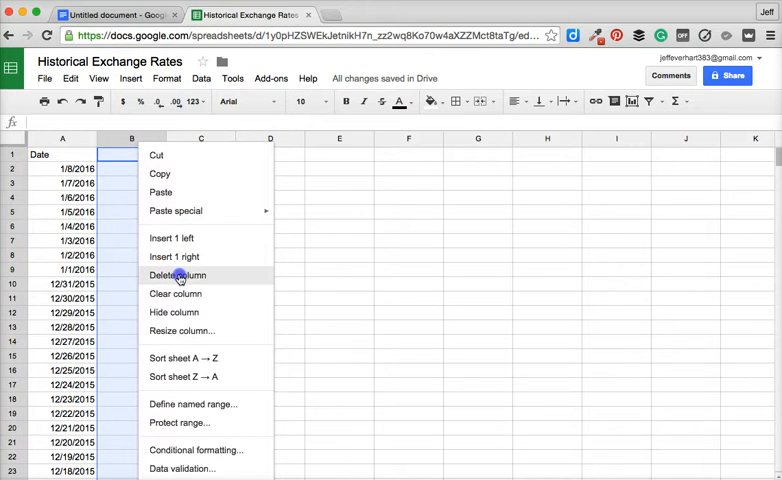
click(176, 276)
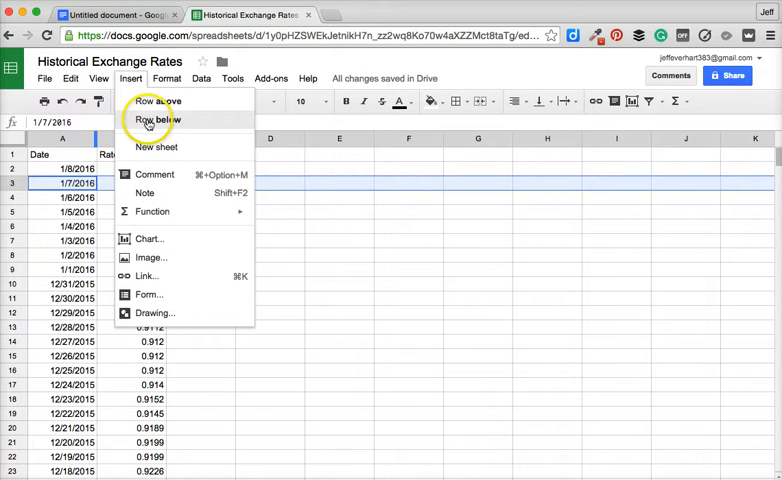
mouse_move(168, 130)
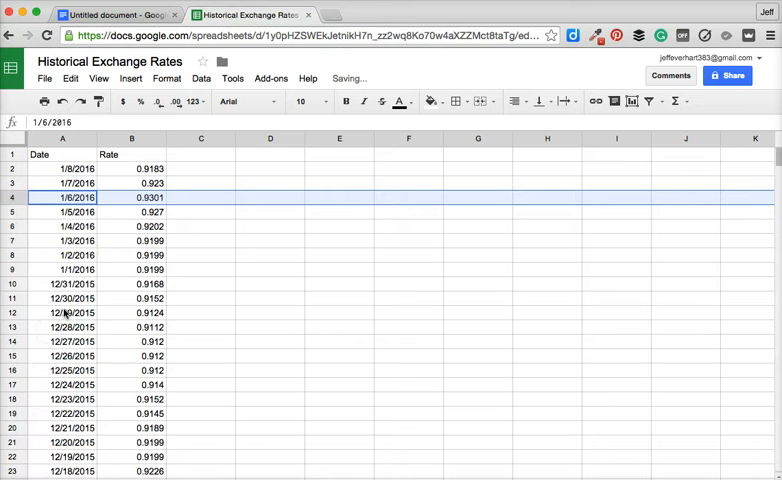
click(132, 212)
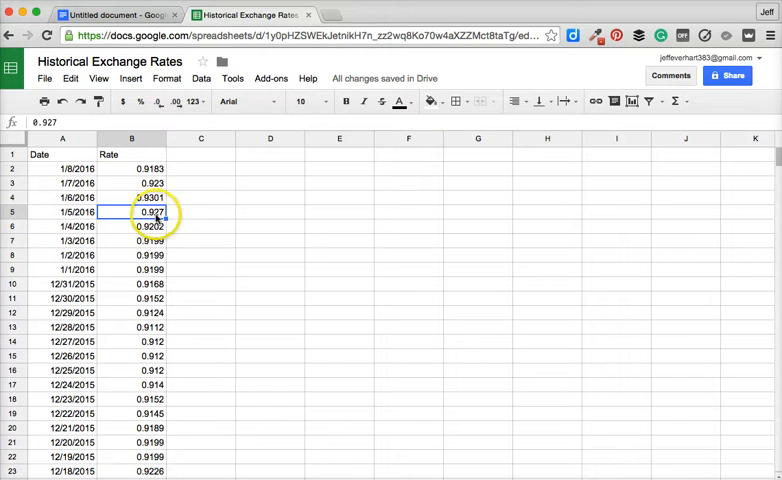
click(132, 78)
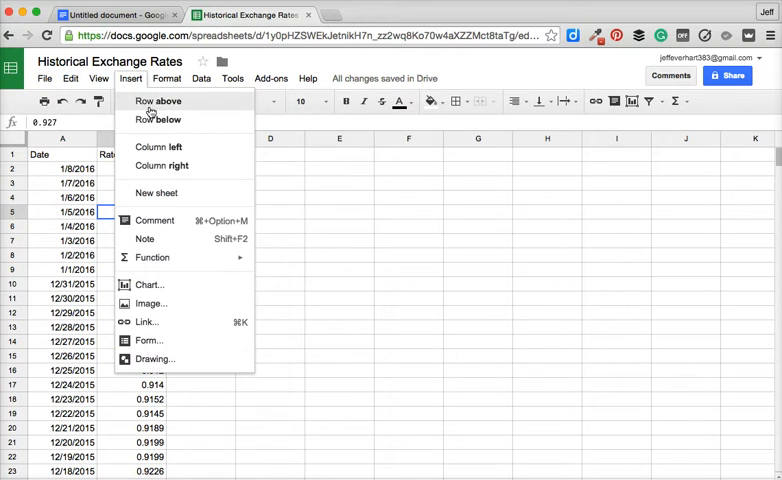
mouse_move(160, 164)
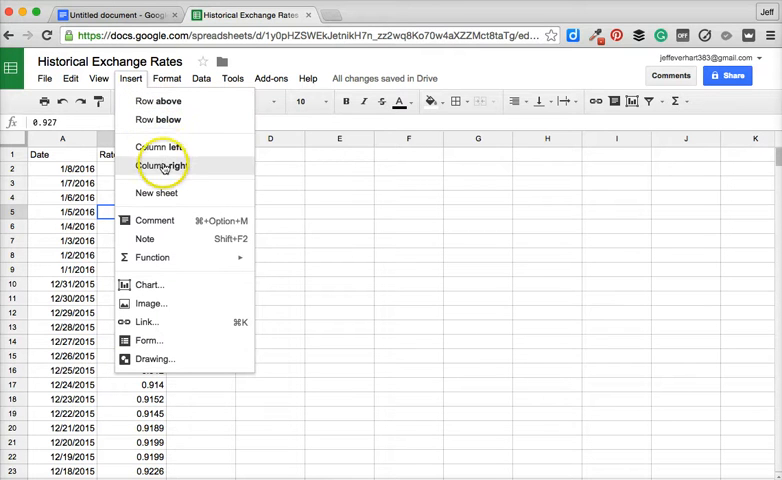
mouse_move(160, 220)
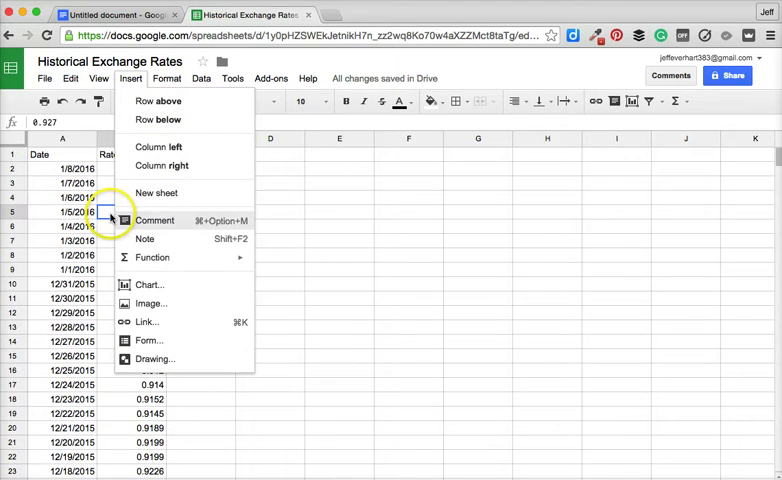
click(156, 120)
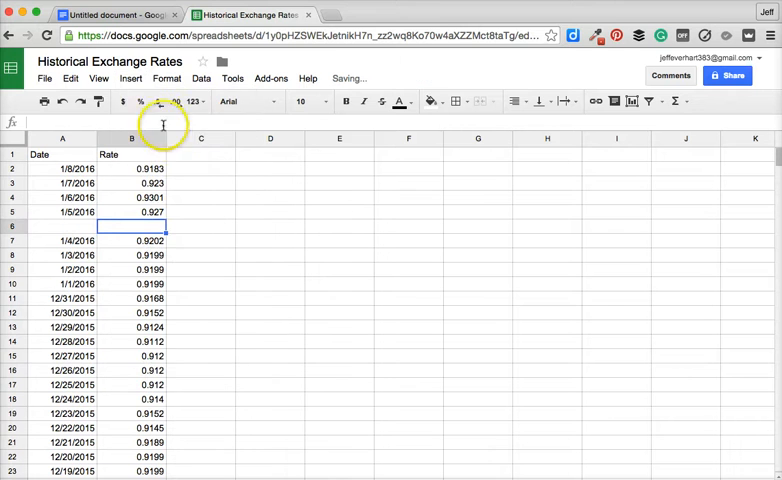
click(132, 78)
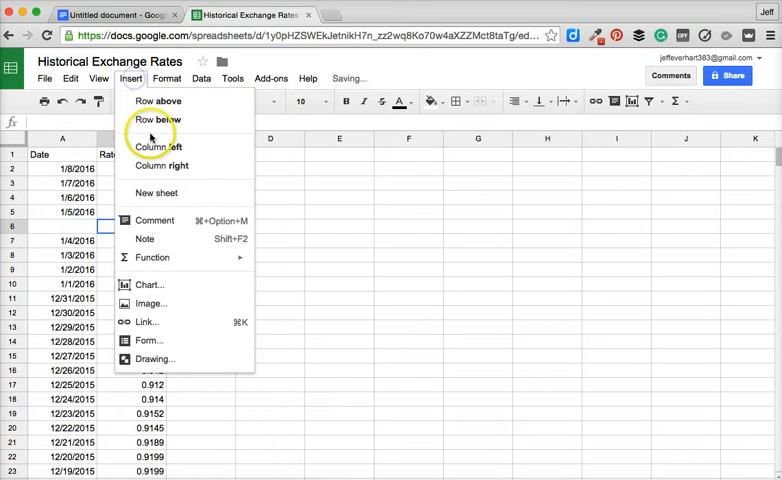
mouse_move(160, 146)
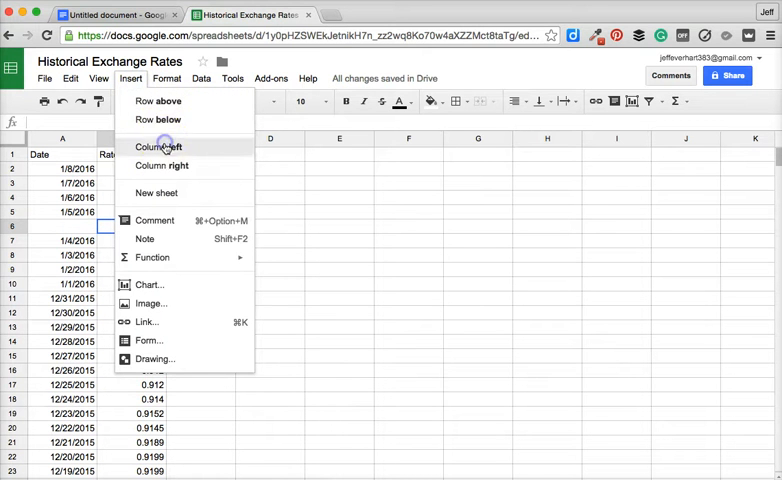
click(160, 148)
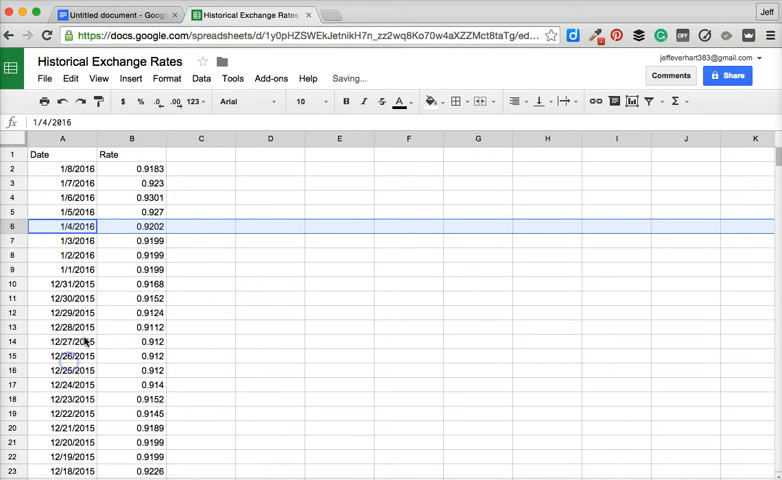
click(200, 226)
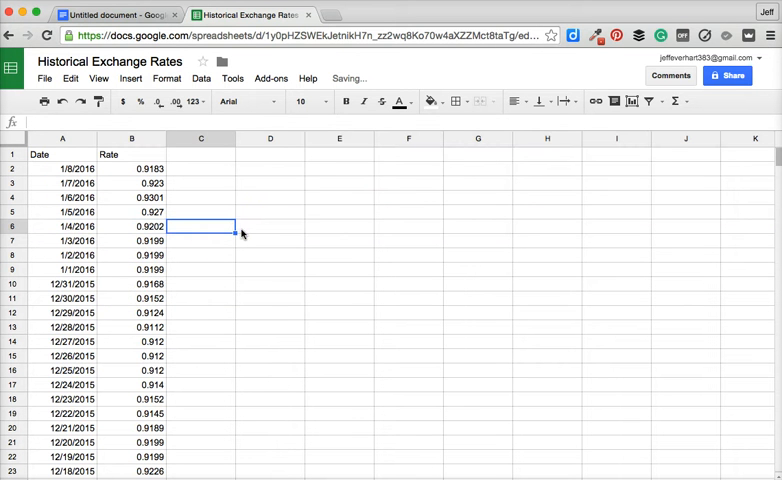